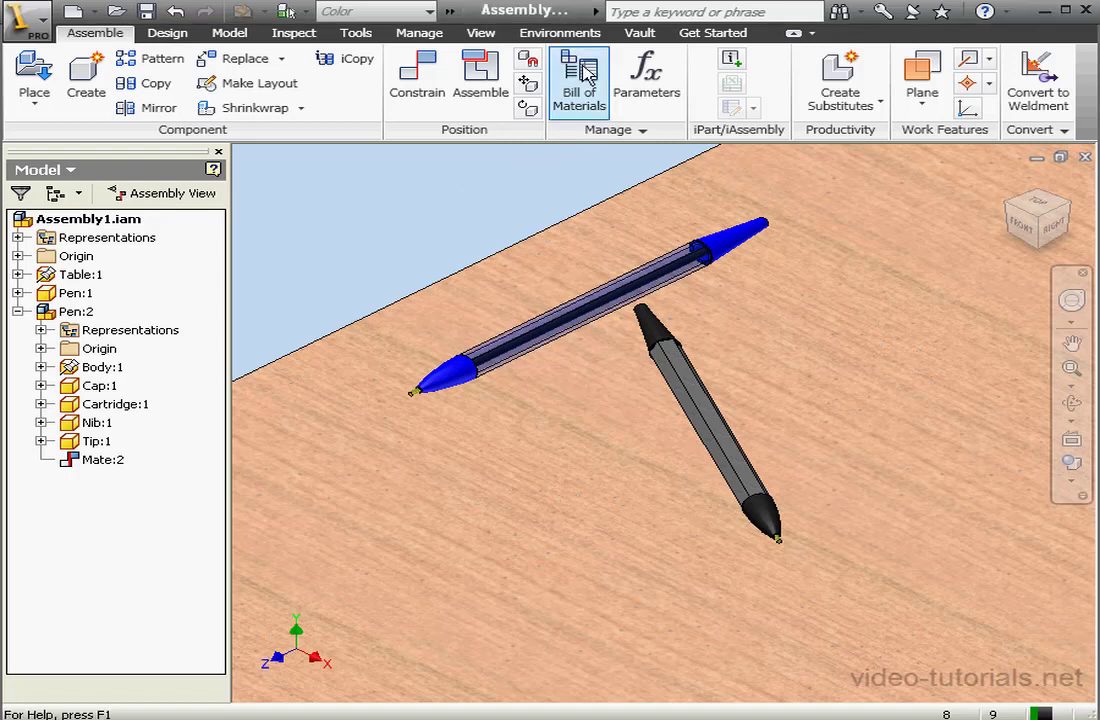
# - Enter the Inventor Studio environment from the Environments ribbon
pyautogui.click(560, 32)
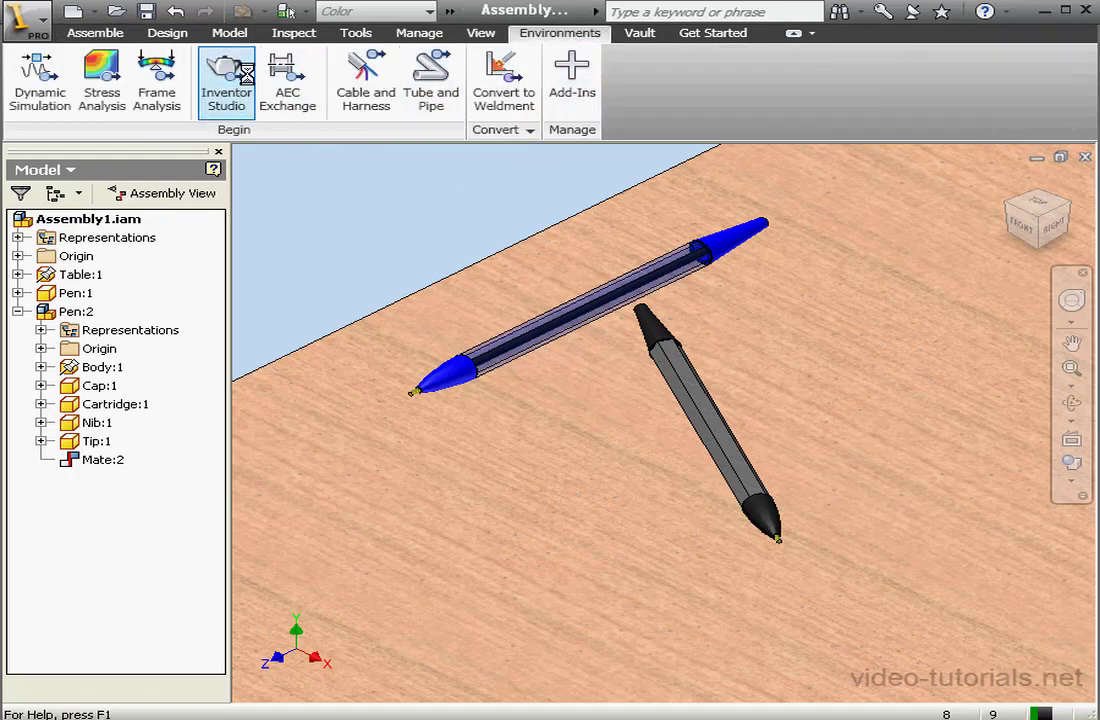
pyautogui.click(226, 80)
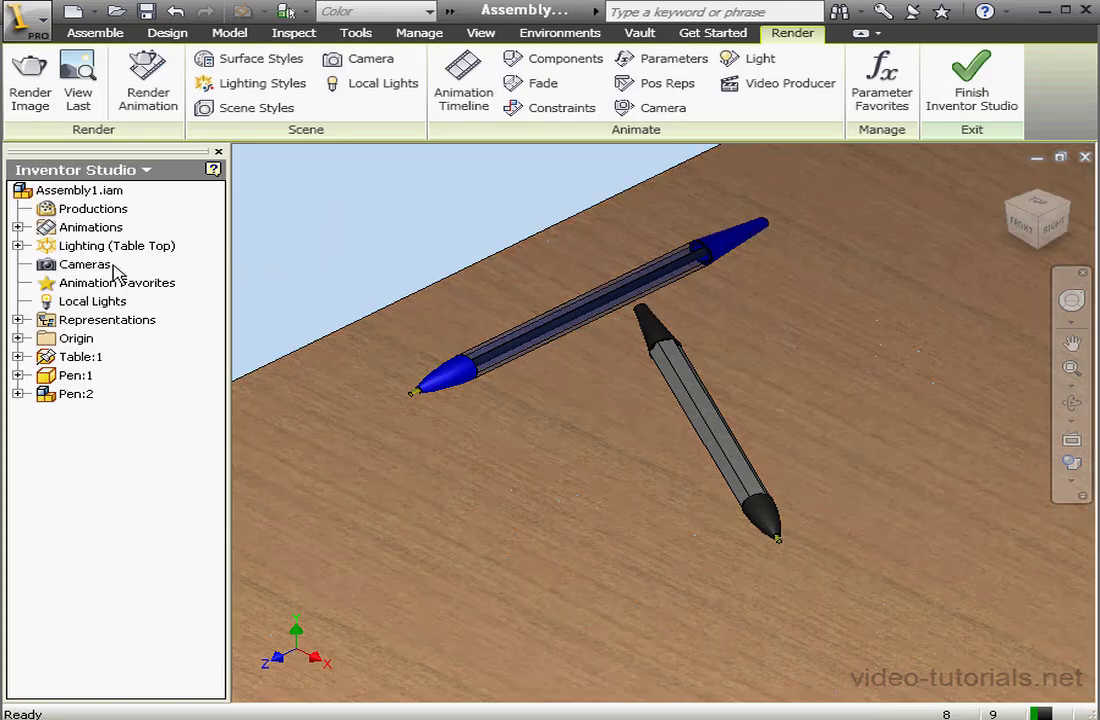
# - Create Camera1 from the current pen view and set the view to Camera1
pyautogui.rightClick(84, 264)
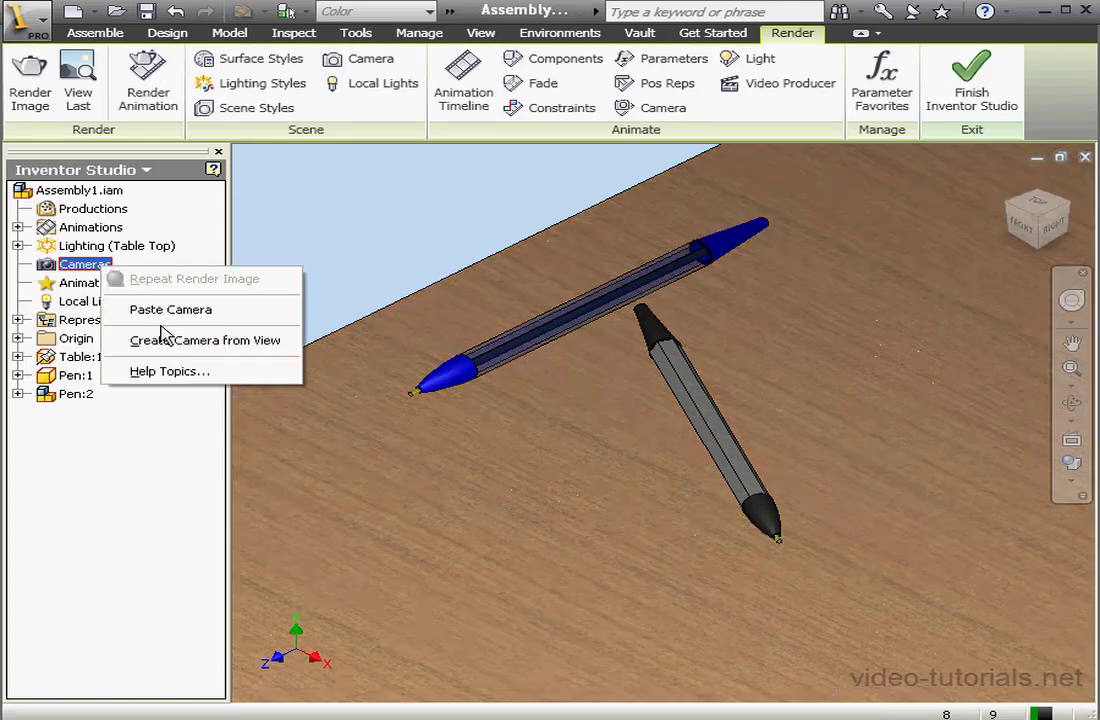
pyautogui.click(208, 340)
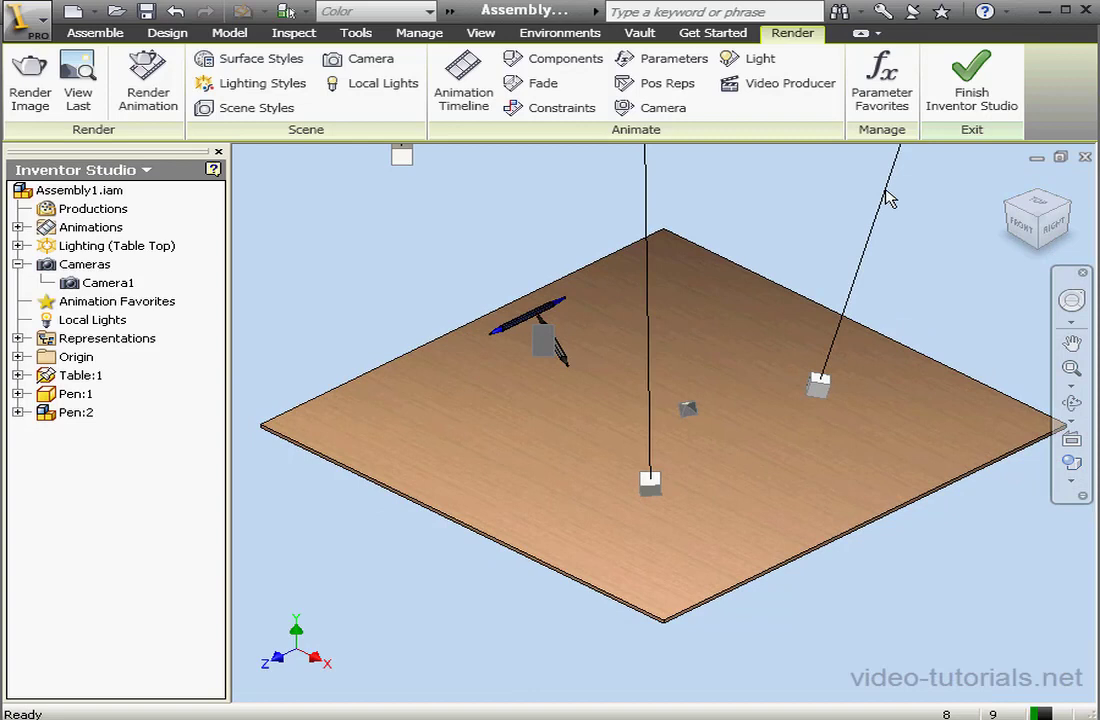
pyautogui.rightClick(108, 282)
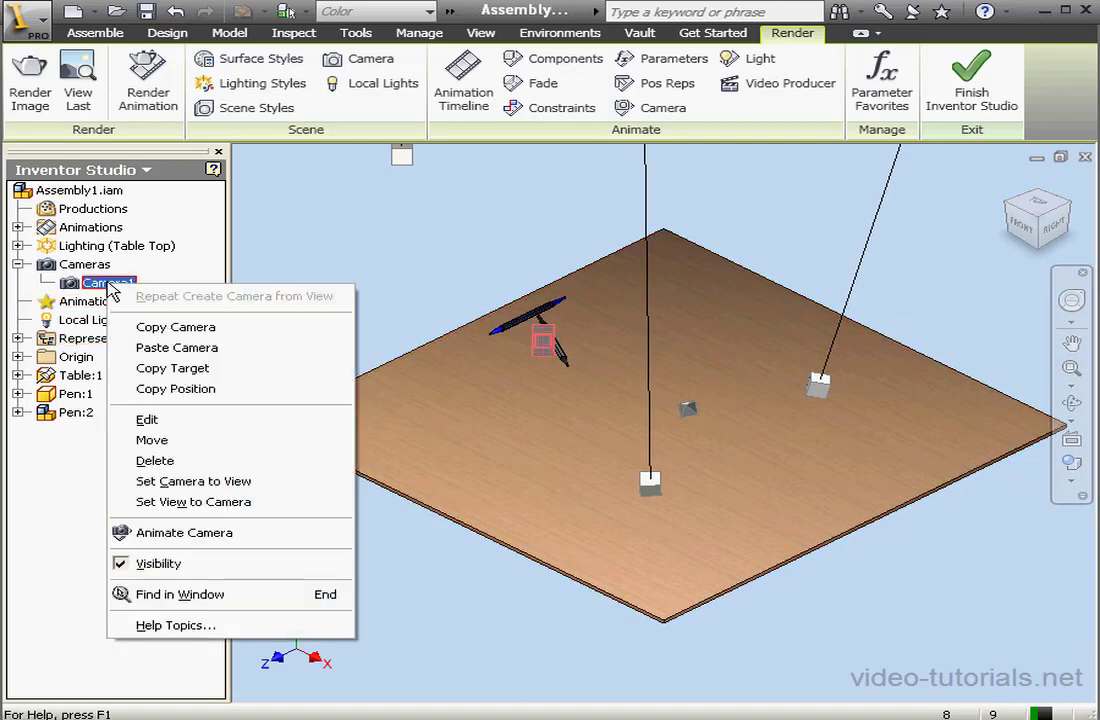
pyautogui.moveTo(192, 500)
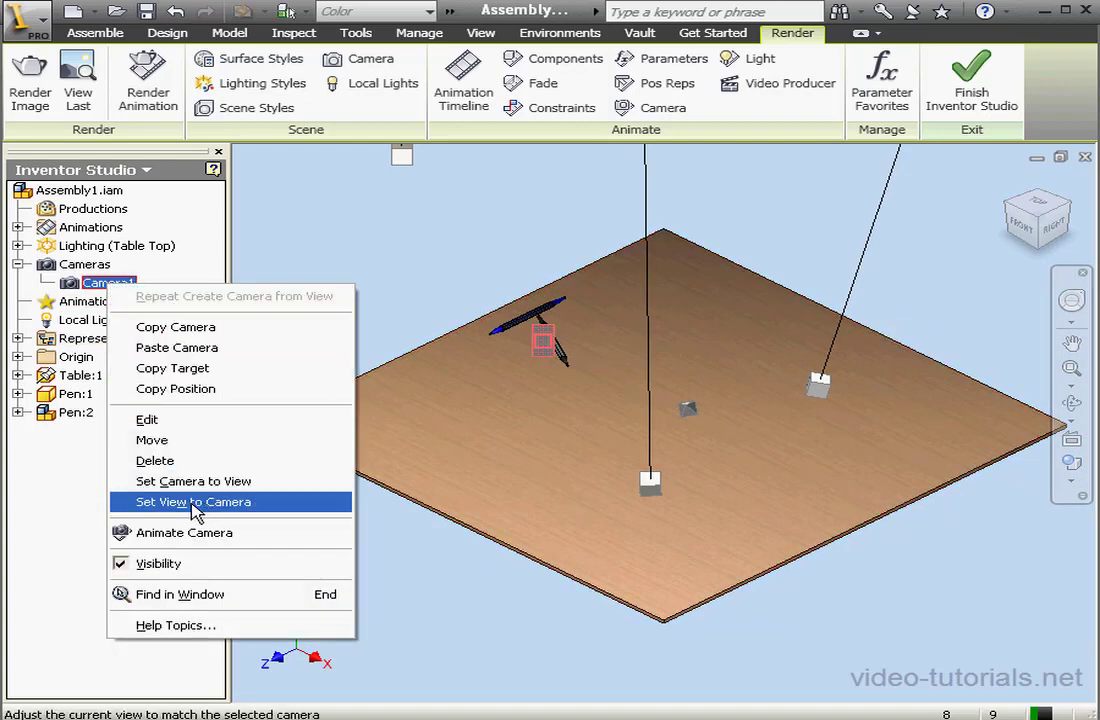
pyautogui.click(192, 500)
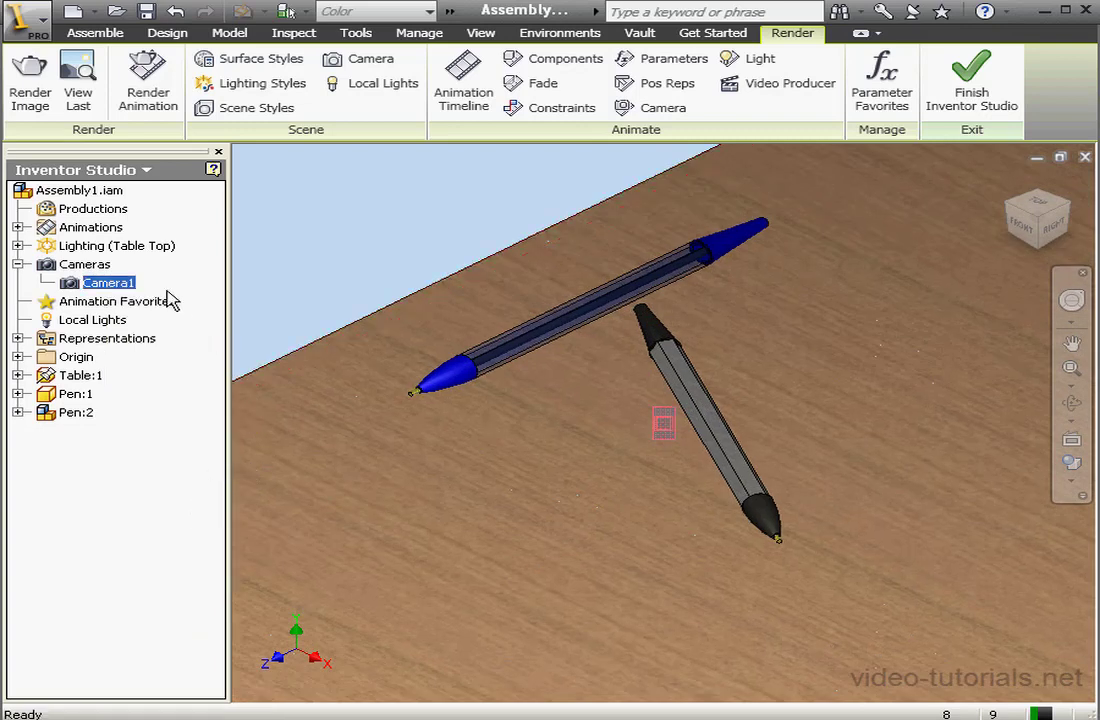
# - Bring up Camera1's Edit dialog showing placement, projection, roll and zoom
pyautogui.rightClick(108, 282)
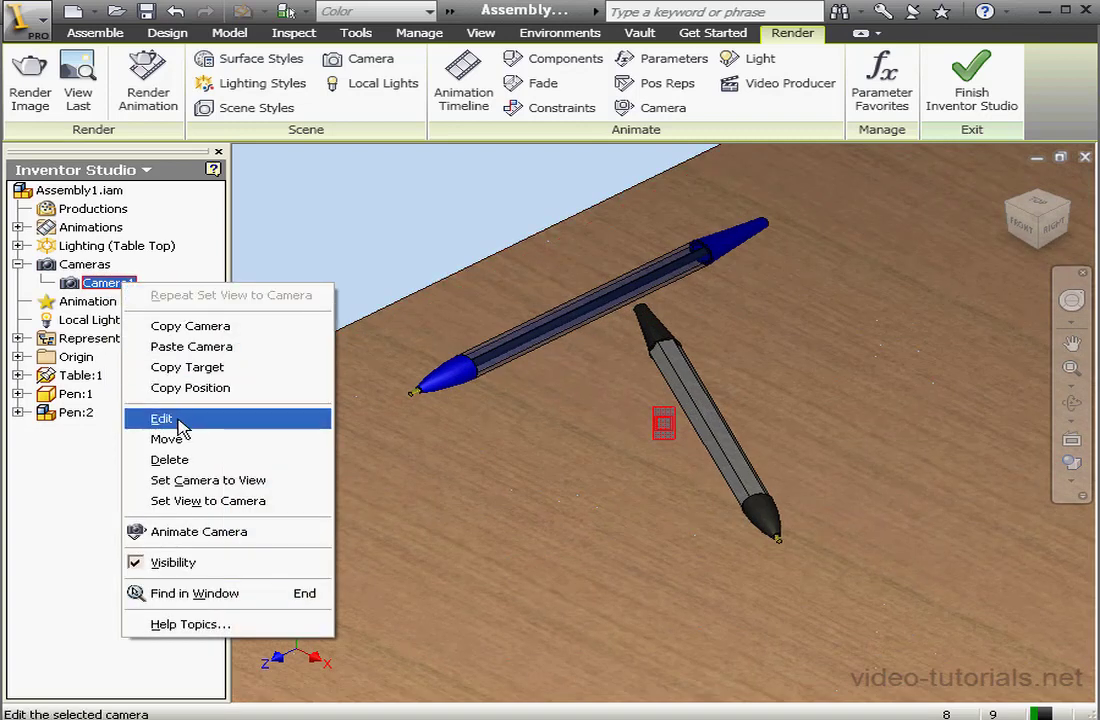
pyautogui.click(160, 418)
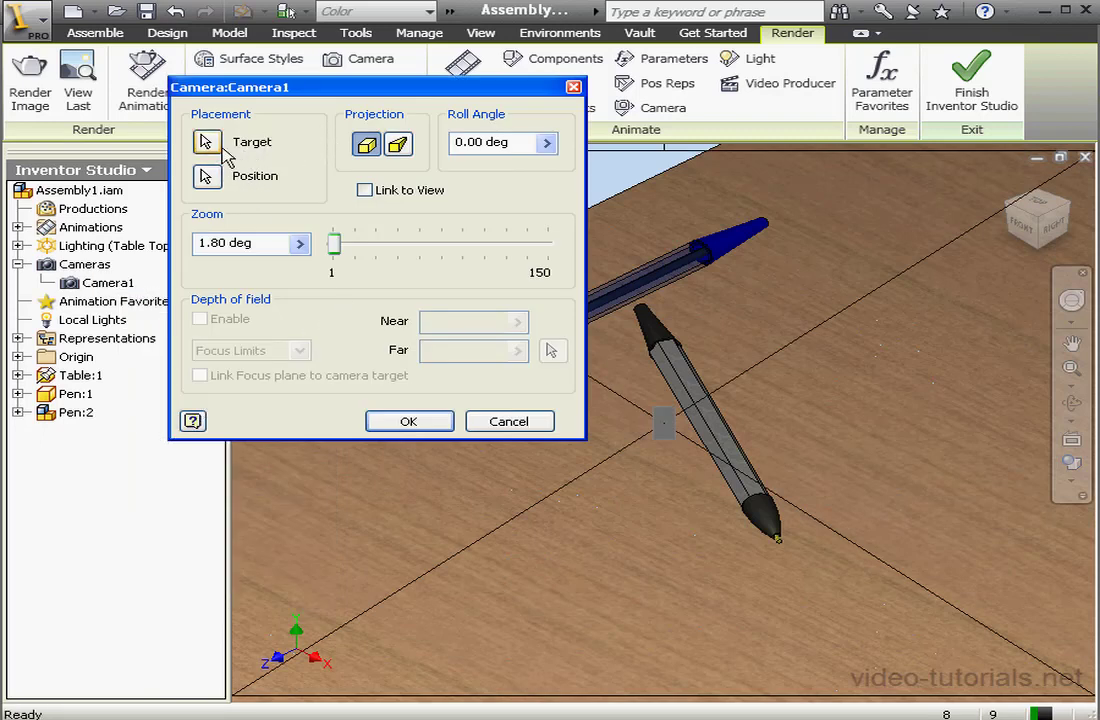
pyautogui.moveTo(208, 140)
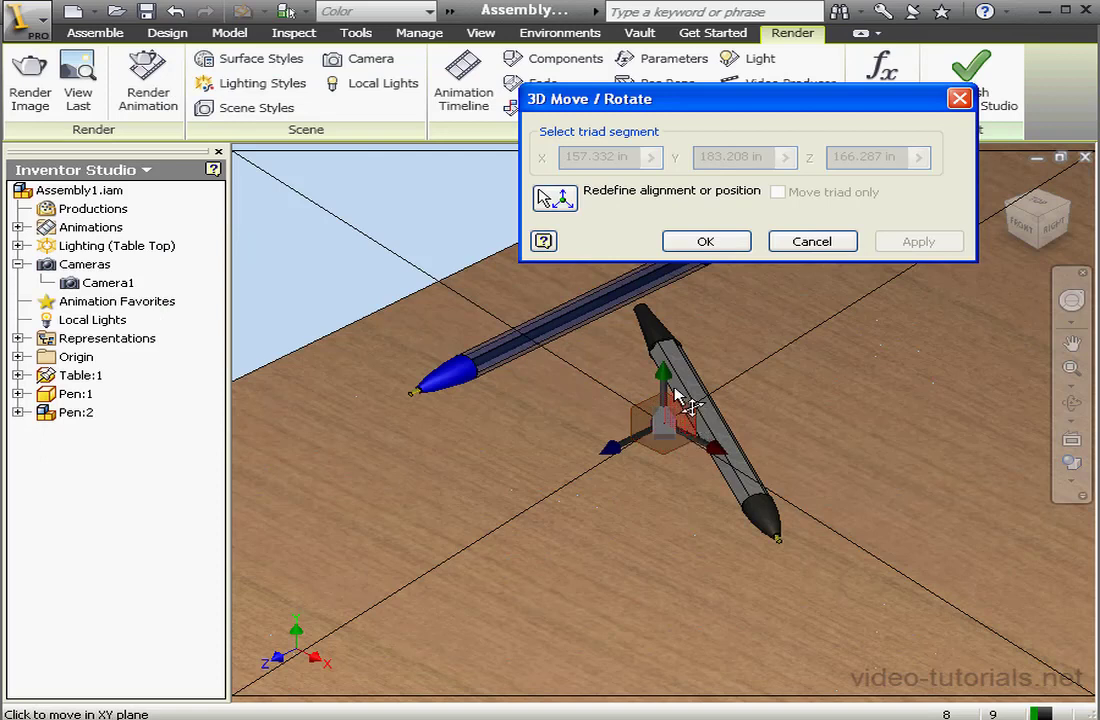
pyautogui.moveTo(664, 390)
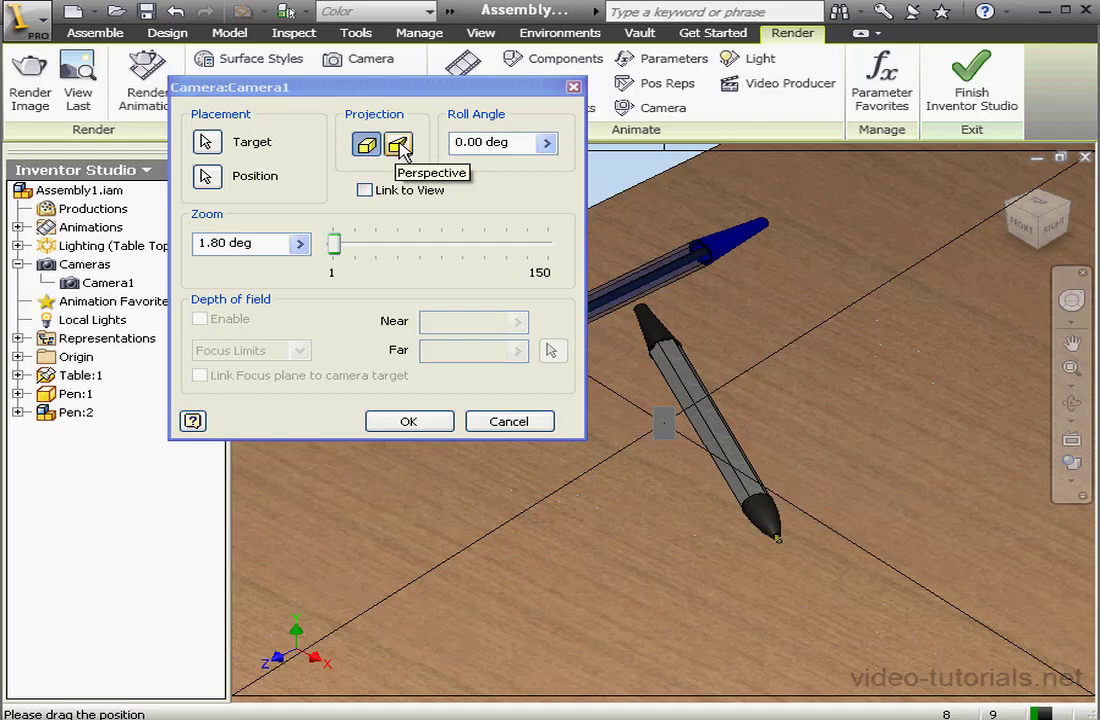
pyautogui.moveTo(404, 150)
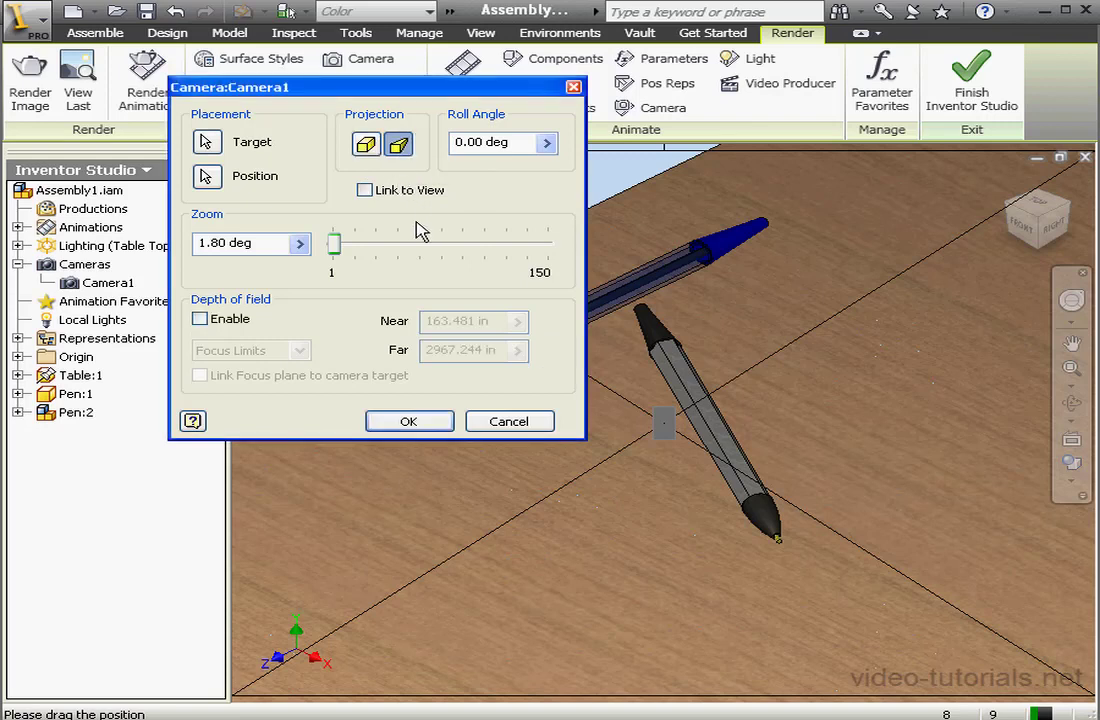
pyautogui.moveTo(366, 190)
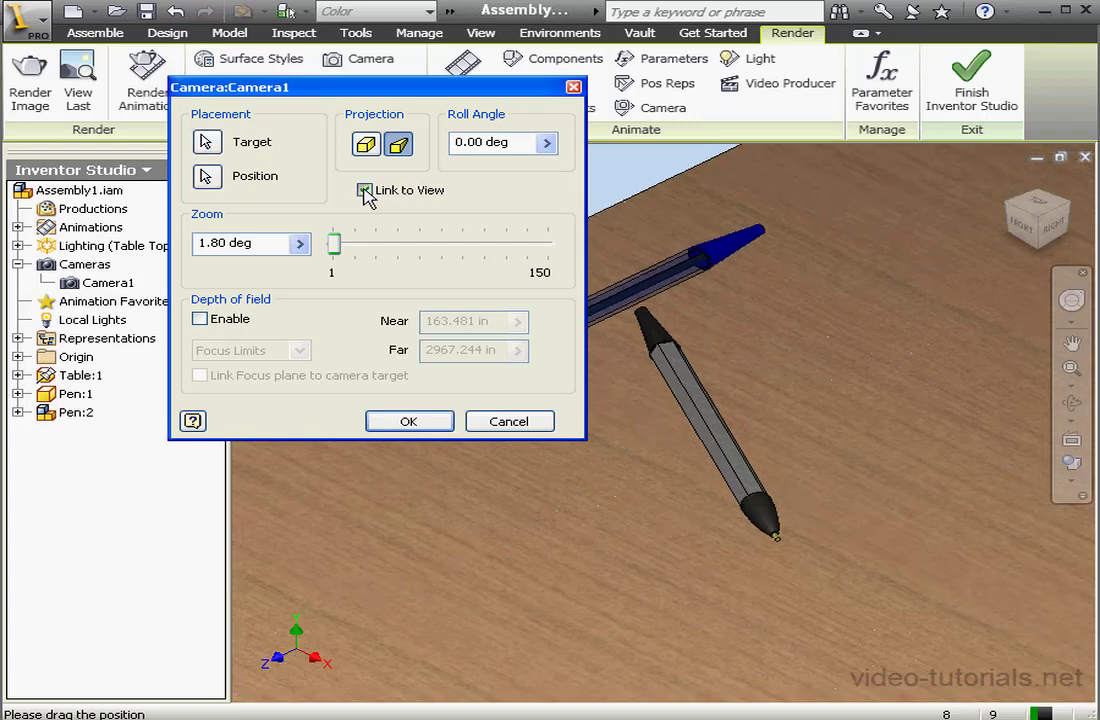
# - Try a roll of 30, relink Camera1 to the view, and set zoom to about 1.85 degrees
pyautogui.click(398, 144)
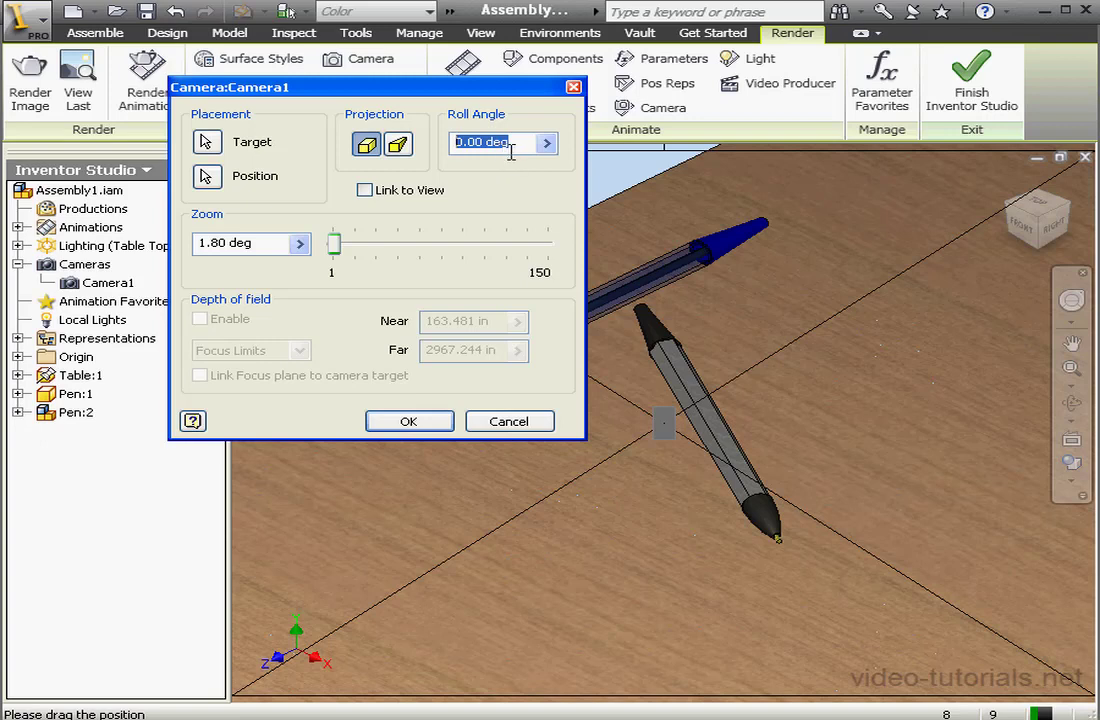
pyautogui.write('30')
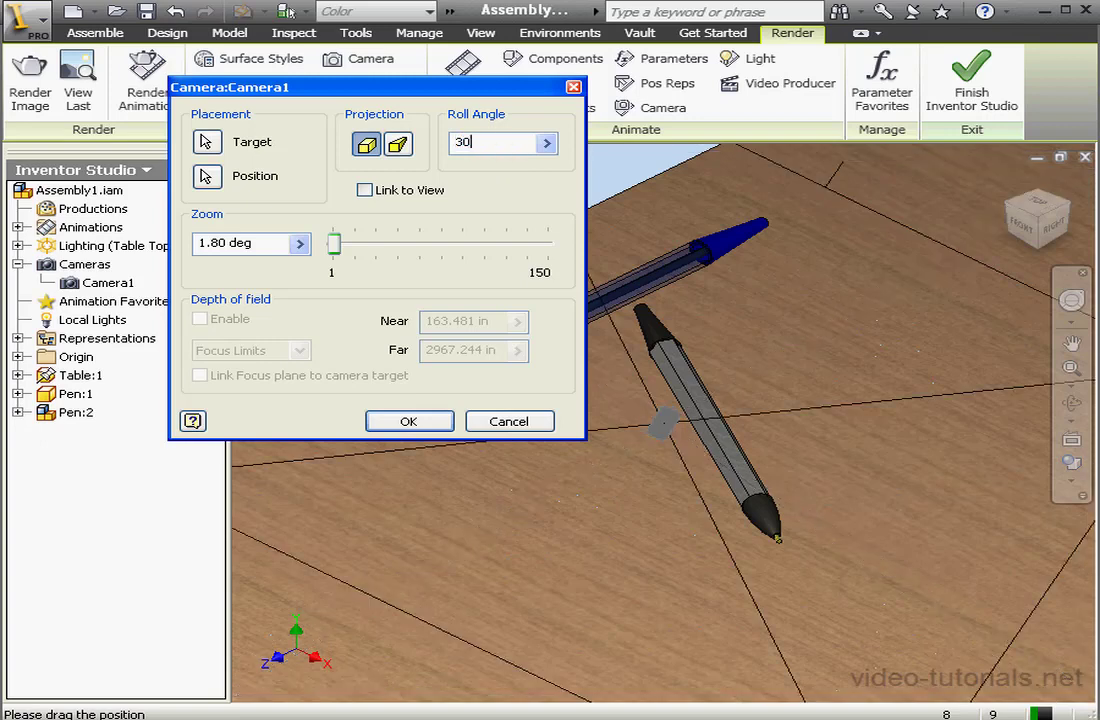
pyautogui.click(364, 190)
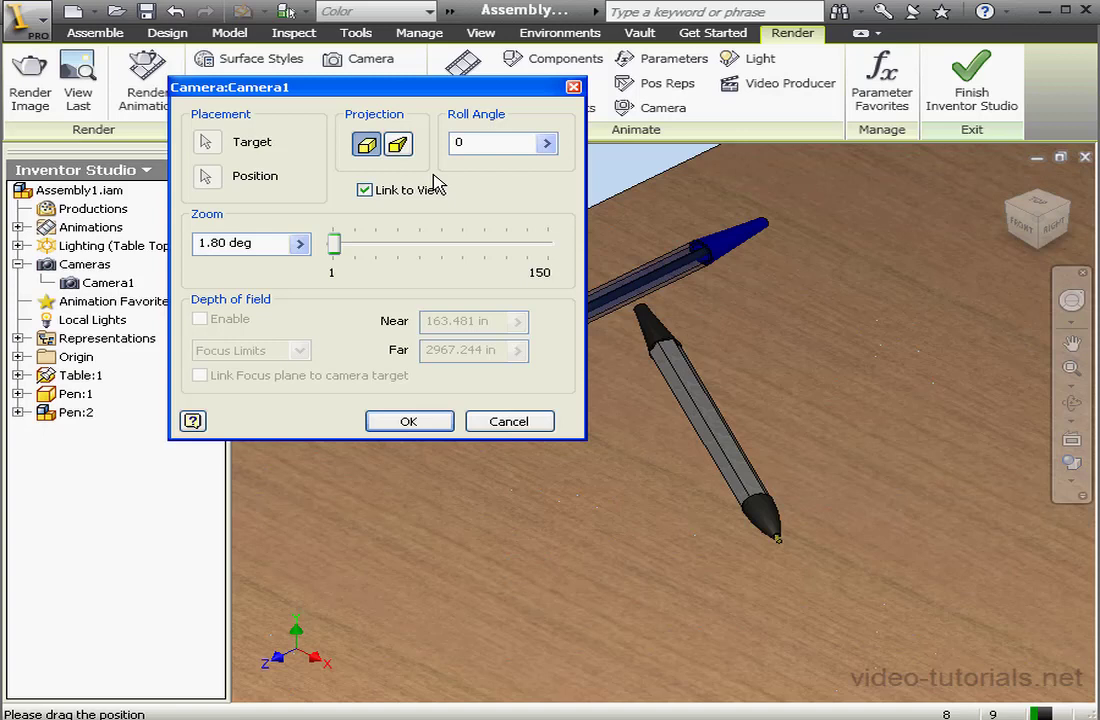
pyautogui.click(364, 190)
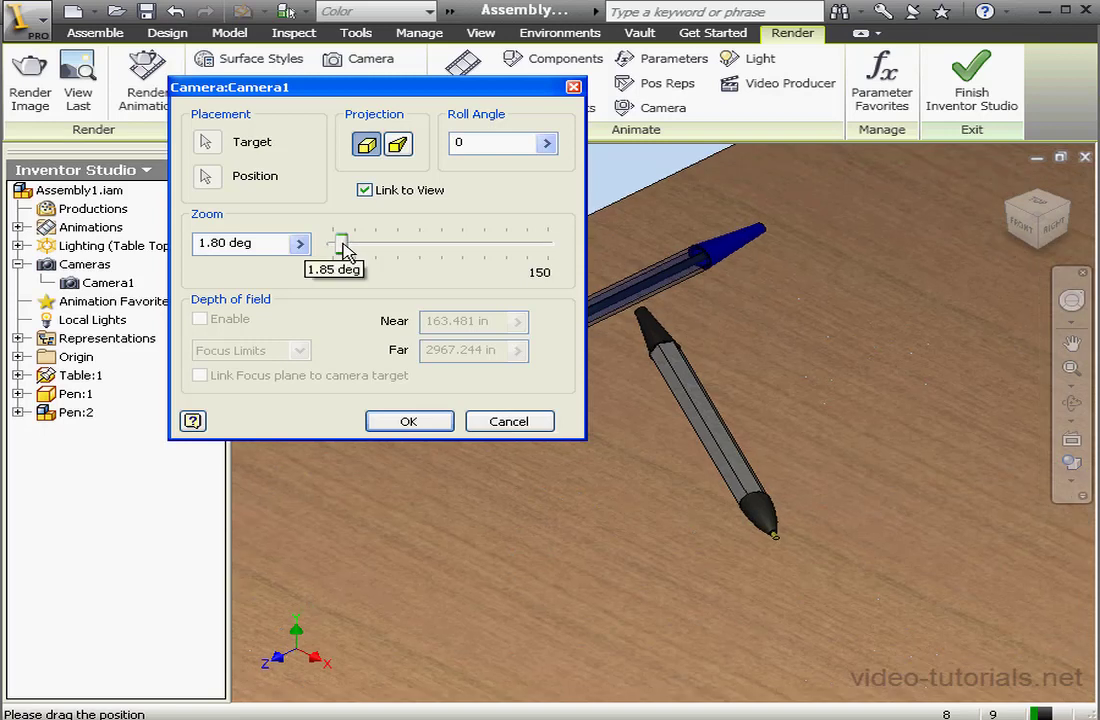
pyautogui.moveTo(342, 236); pyautogui.dragTo(334, 236)
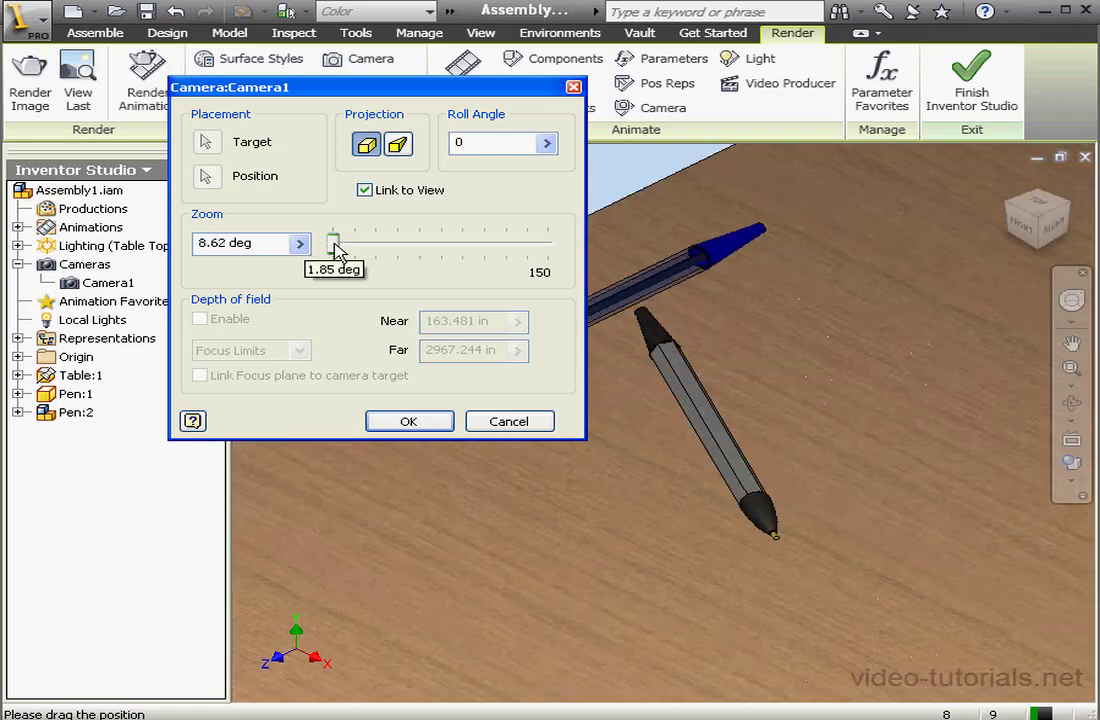
pyautogui.moveTo(332, 234); pyautogui.dragTo(338, 234)
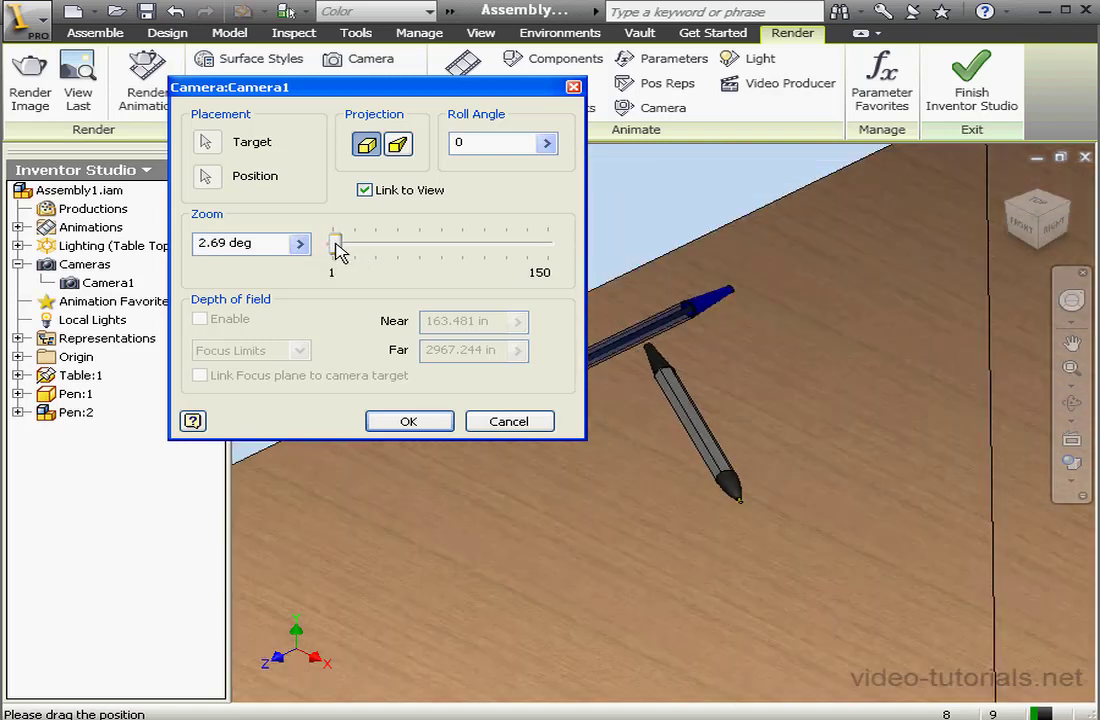
pyautogui.moveTo(336, 244); pyautogui.dragTo(336, 244)
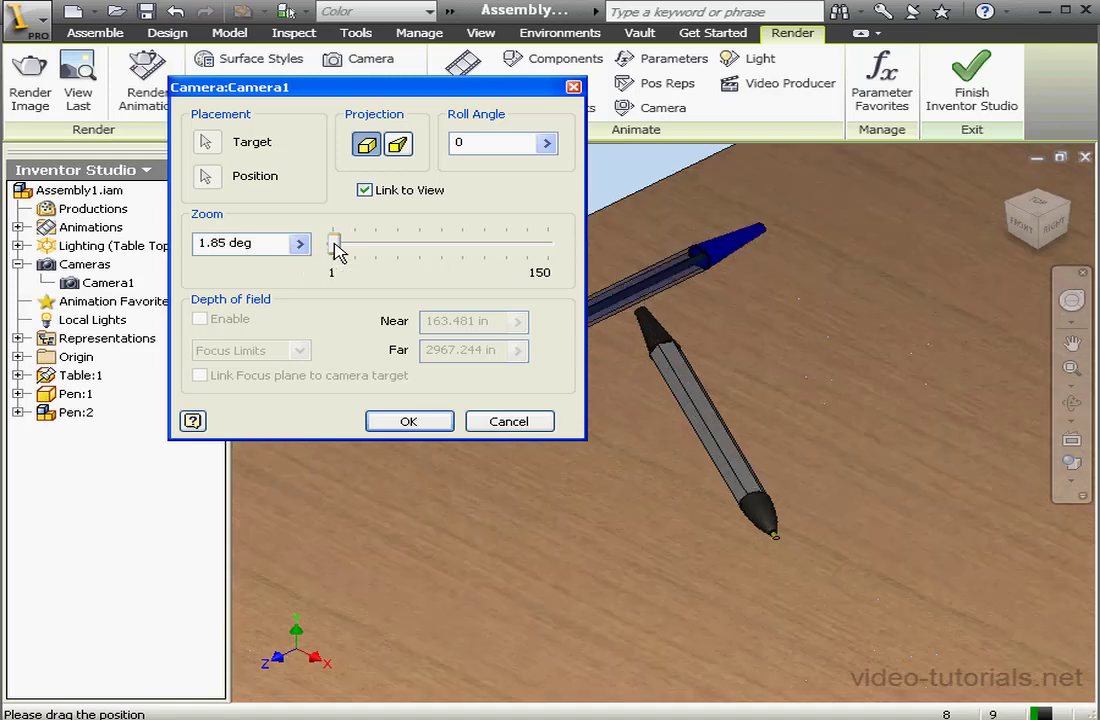
pyautogui.moveTo(490, 428)
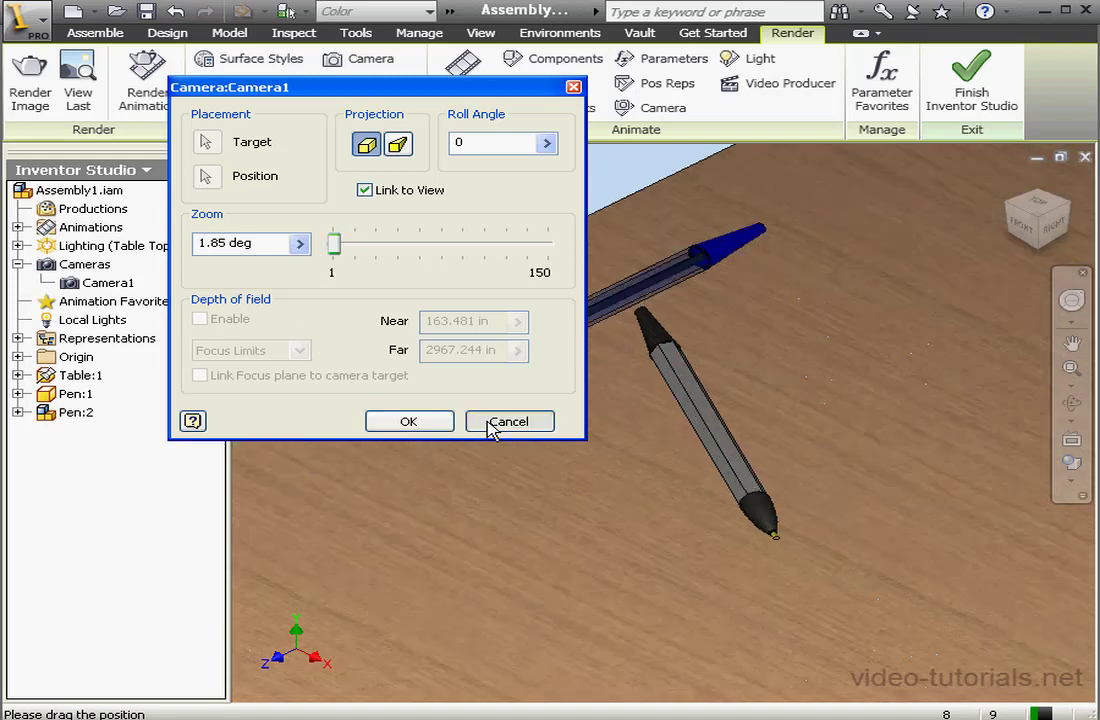
# - Cancel Camera1's dialog, duplicate Camera1, and start renaming the copy
pyautogui.click(508, 420)
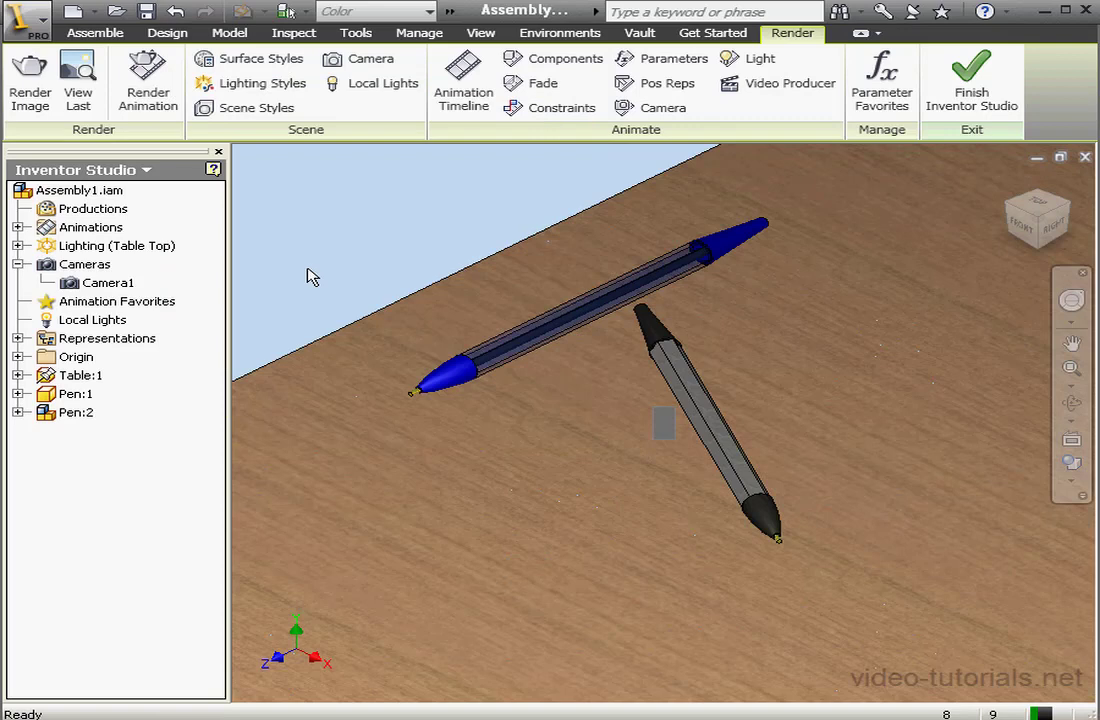
pyautogui.rightClick(108, 282)
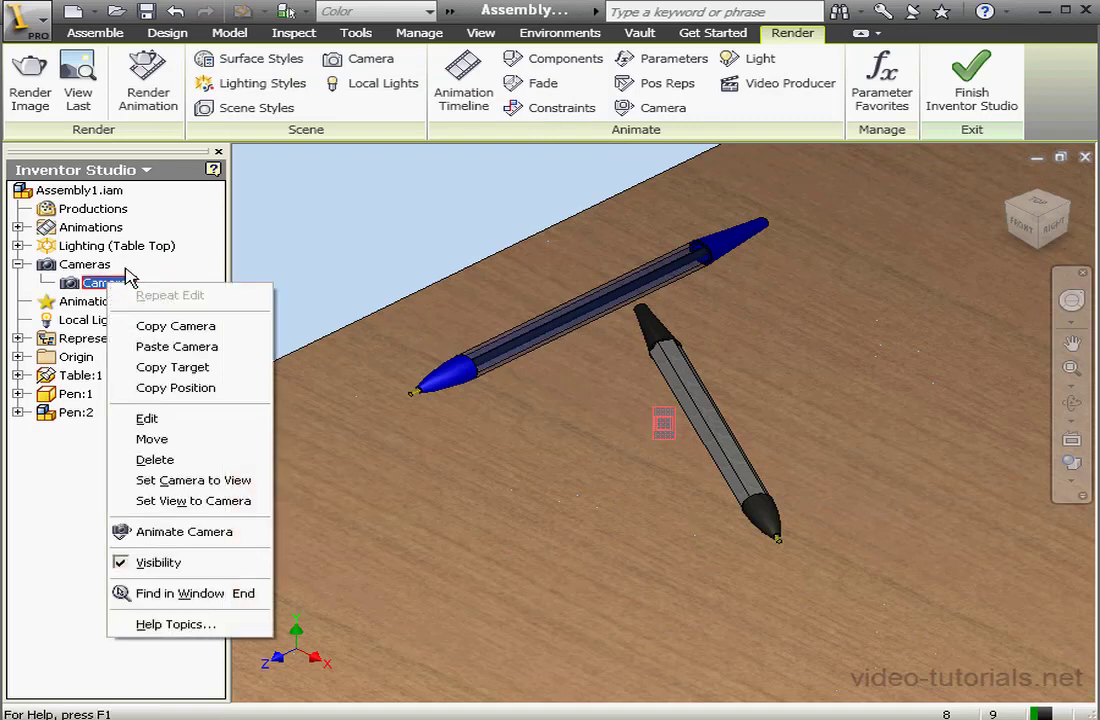
pyautogui.moveTo(190, 388)
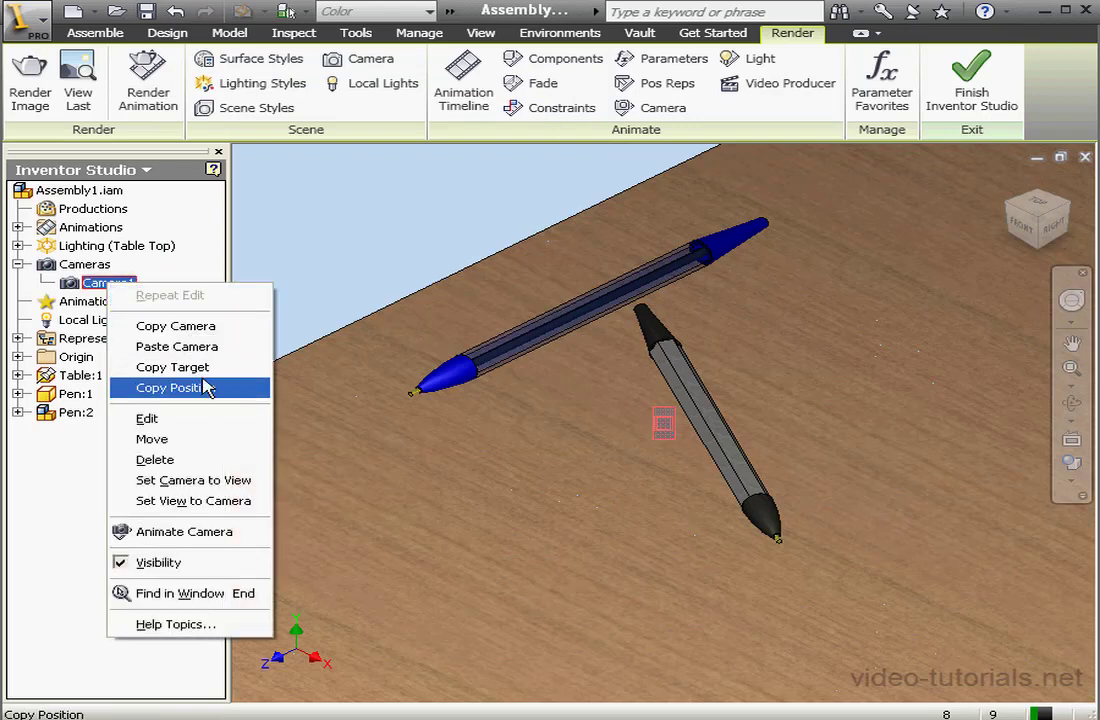
pyautogui.moveTo(176, 326)
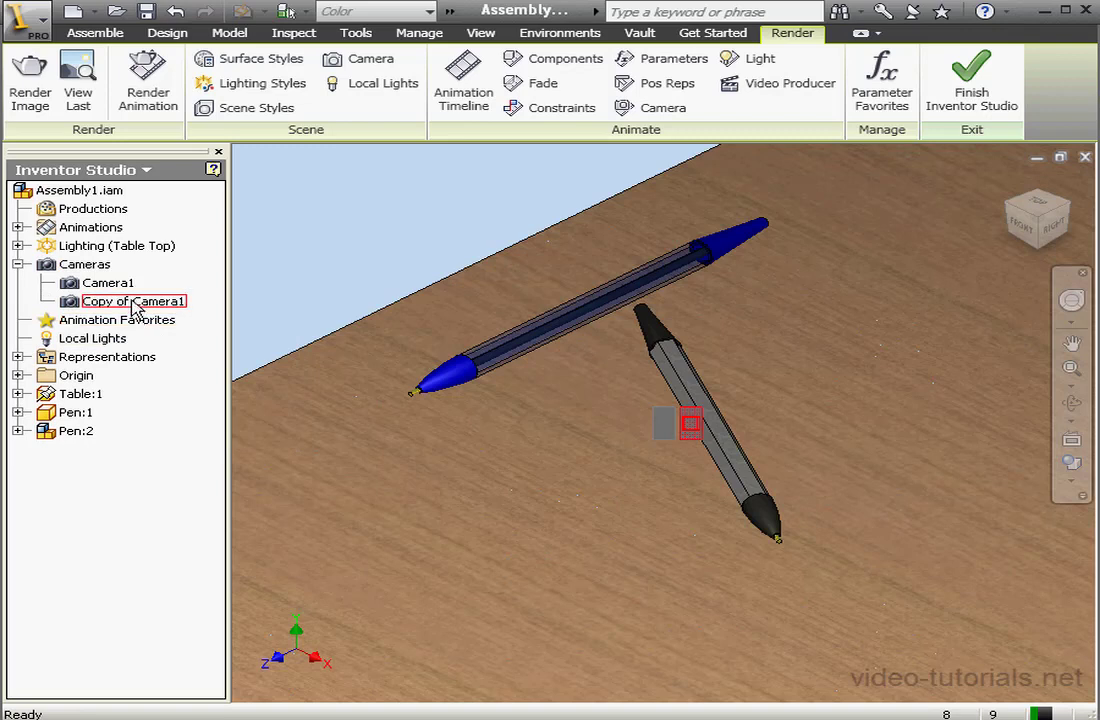
pyautogui.doubleClick(132, 300)
pyautogui.write('Camera1')
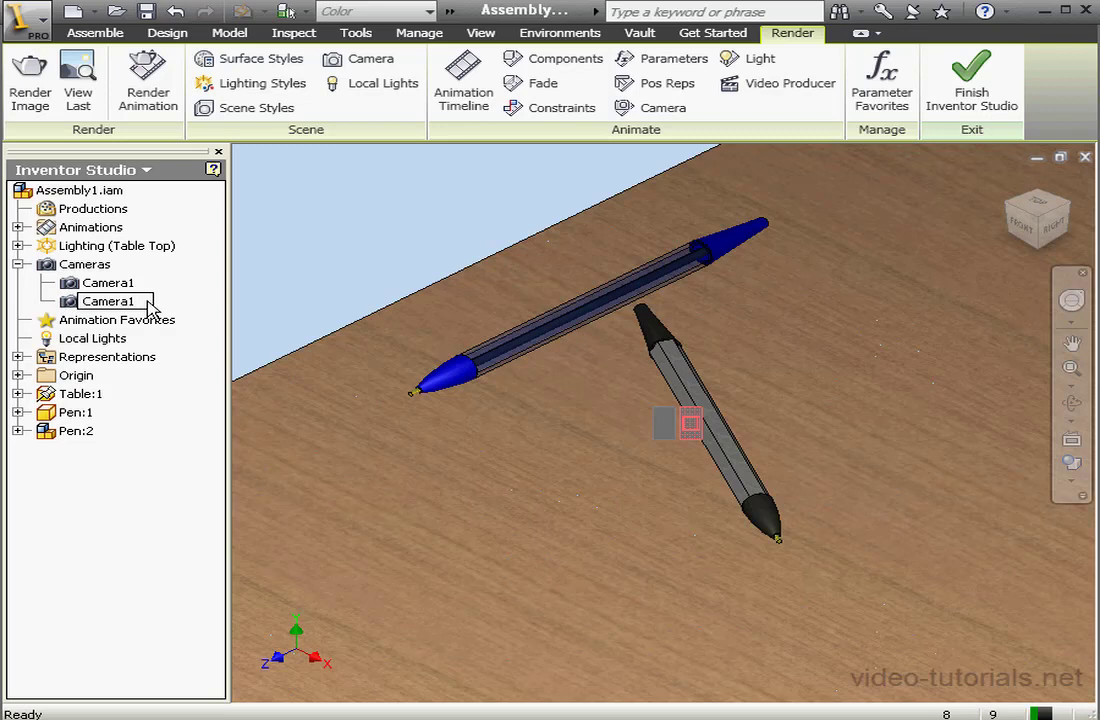
pyautogui.rightClick(108, 300)
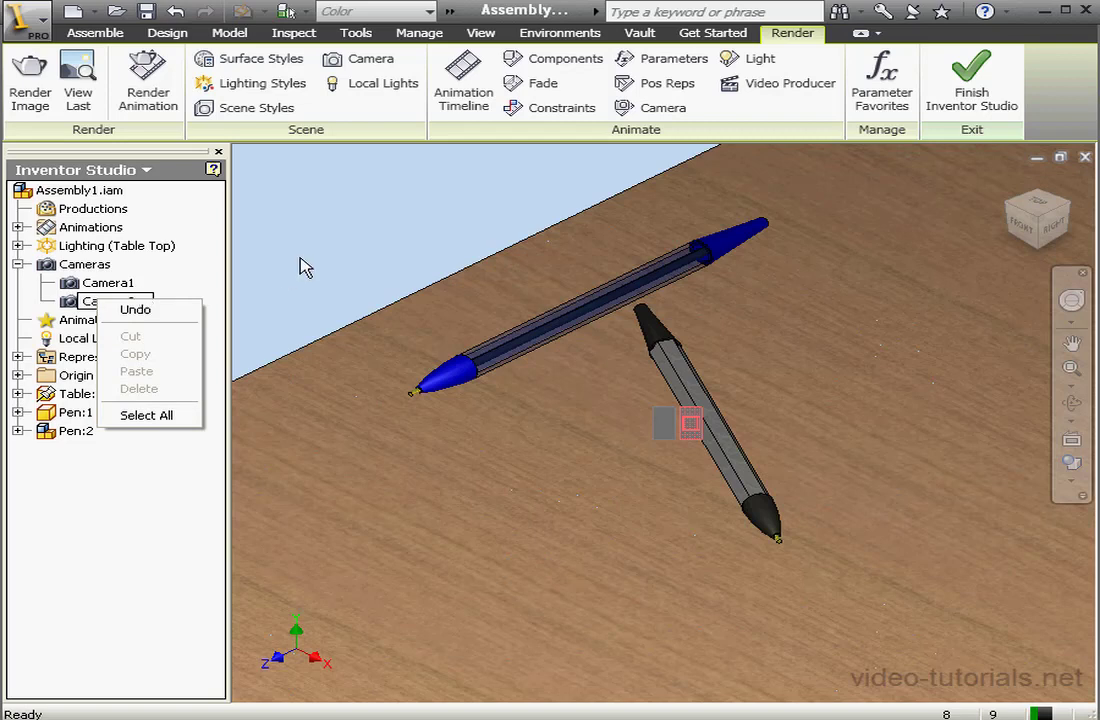
# - Review Camera2's settings and set Camera2 to the current view
pyautogui.rightClick(108, 300)
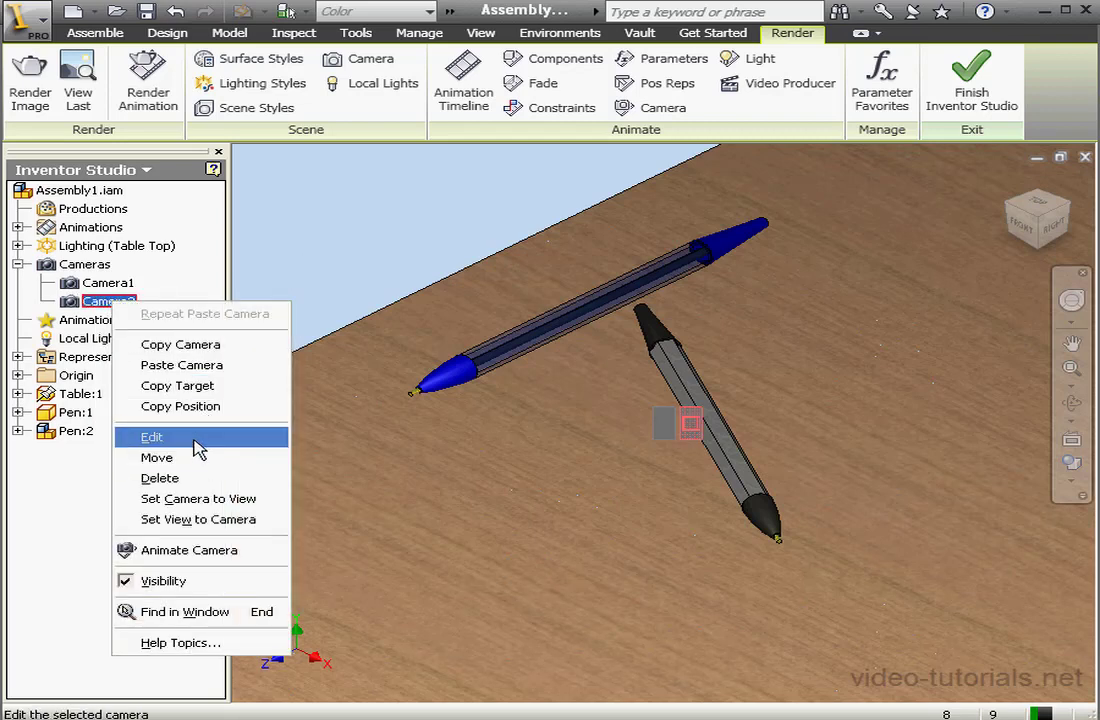
pyautogui.click(152, 436)
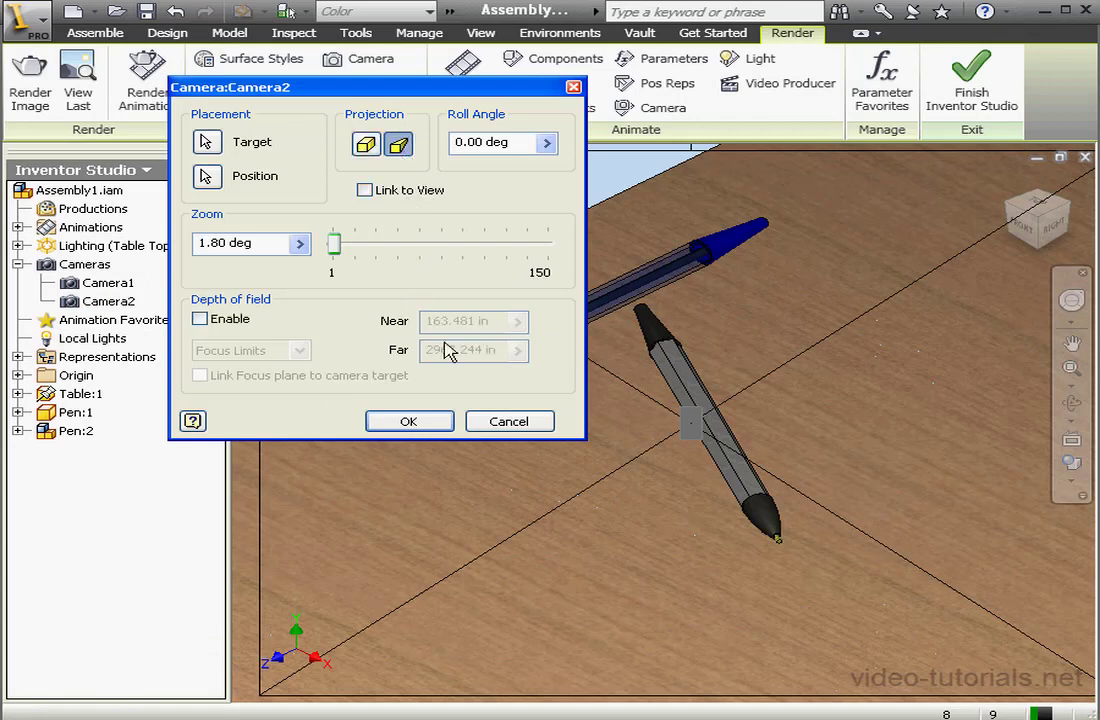
pyautogui.click(408, 420)
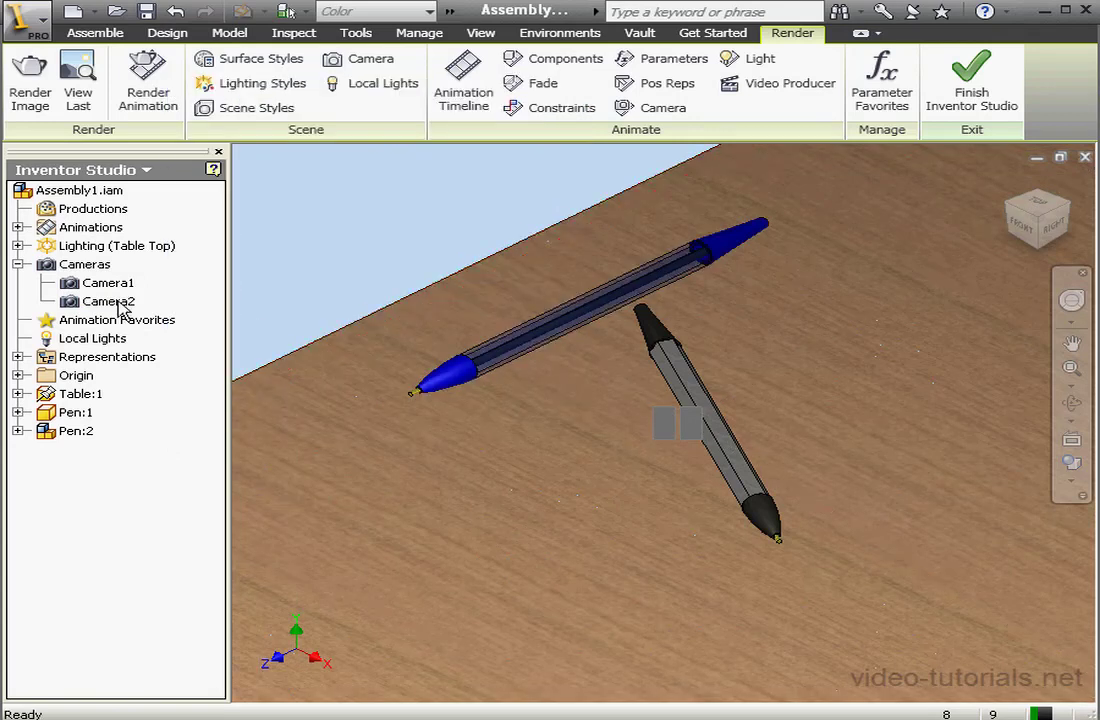
pyautogui.rightClick(108, 300)
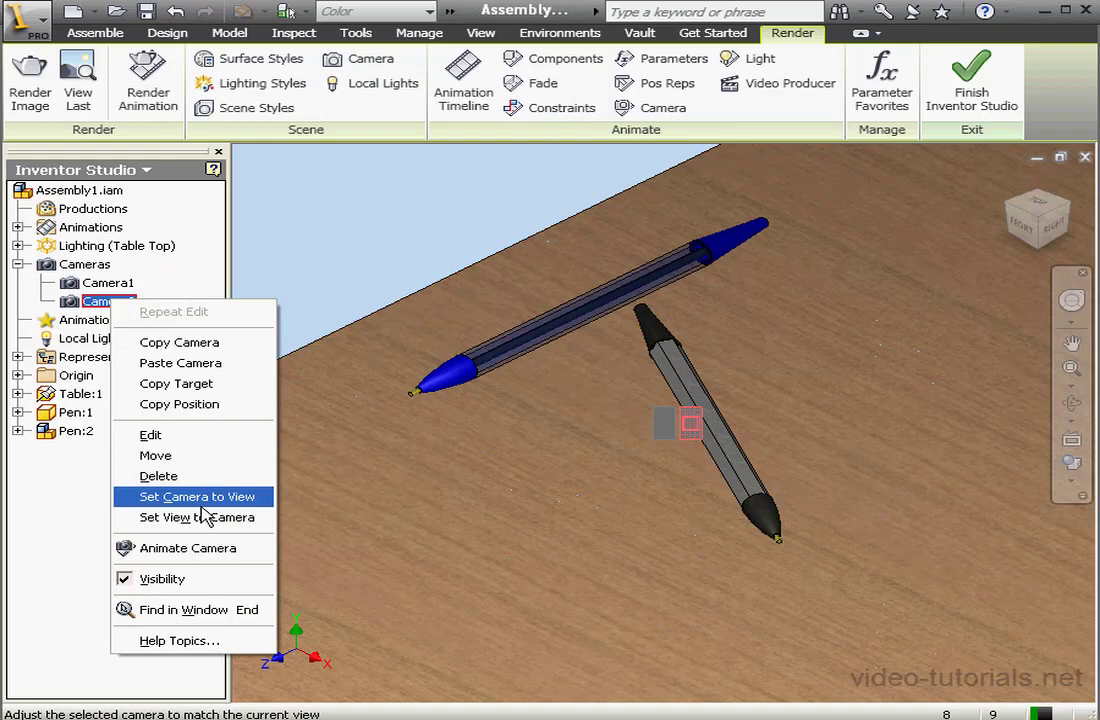
pyautogui.click(196, 496)
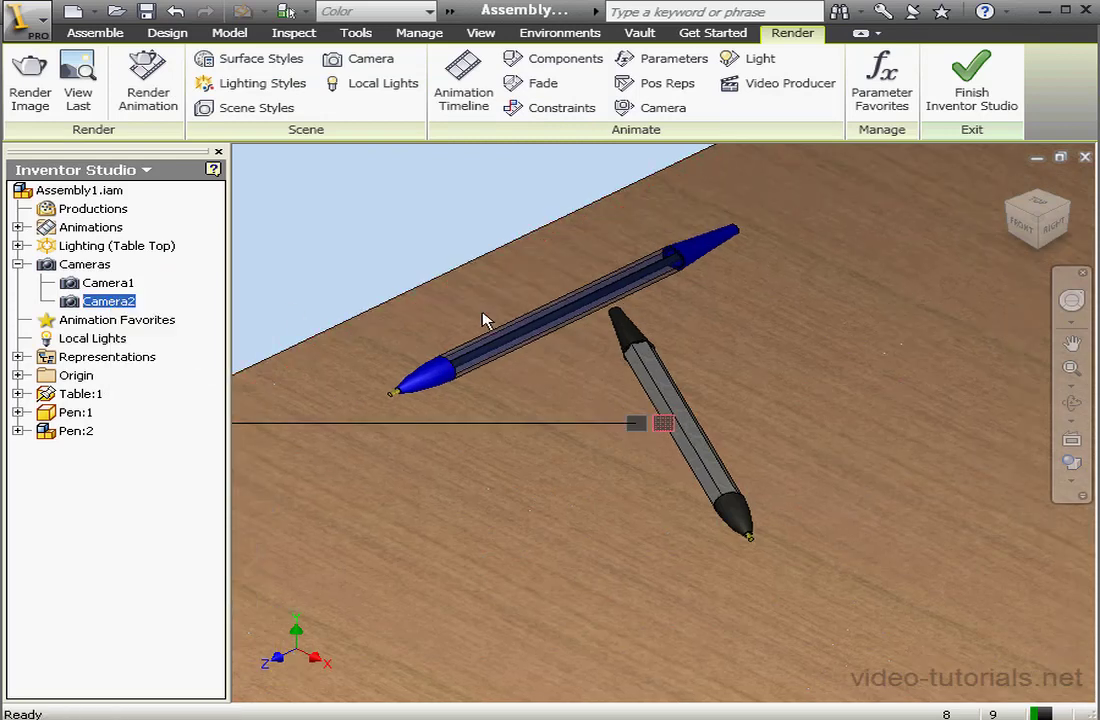
# - Shift the view of the two pens and re-align Camera2 to the adjusted view
pyautogui.click(1072, 344)
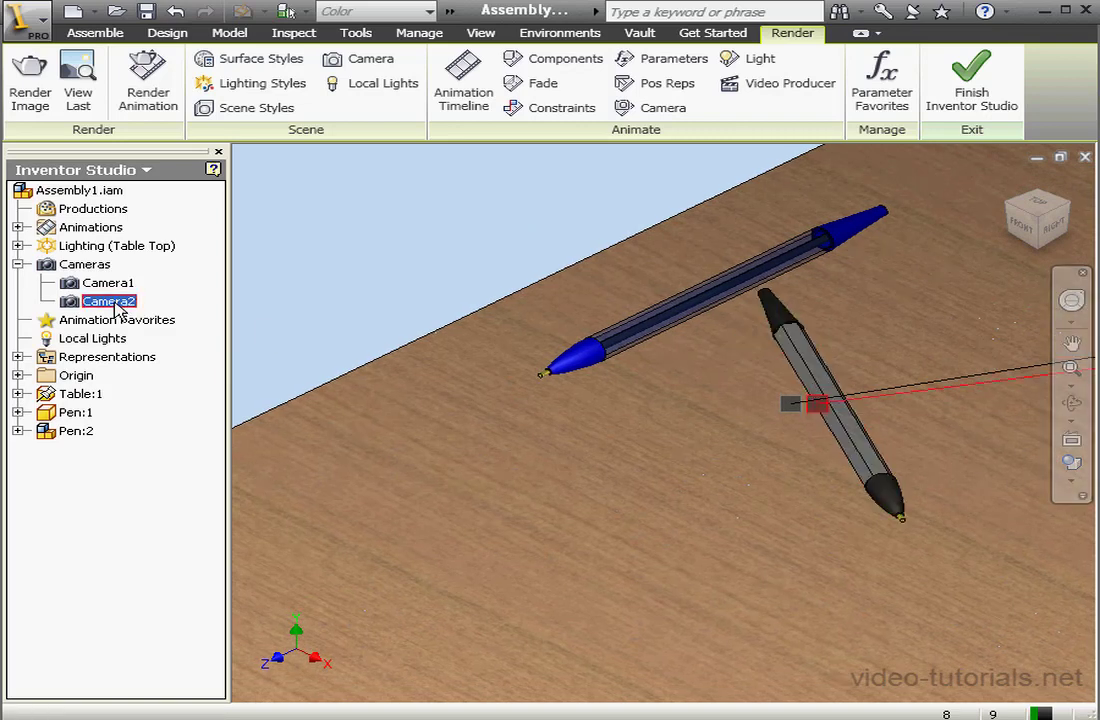
pyautogui.rightClick(108, 300)
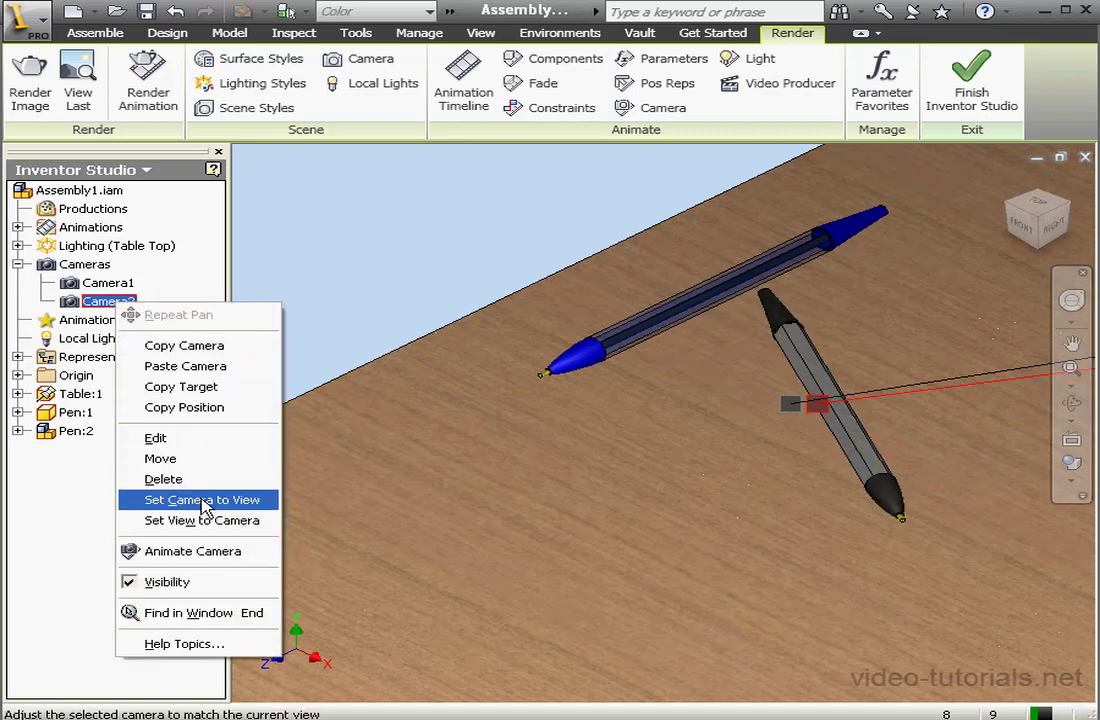
pyautogui.click(200, 500)
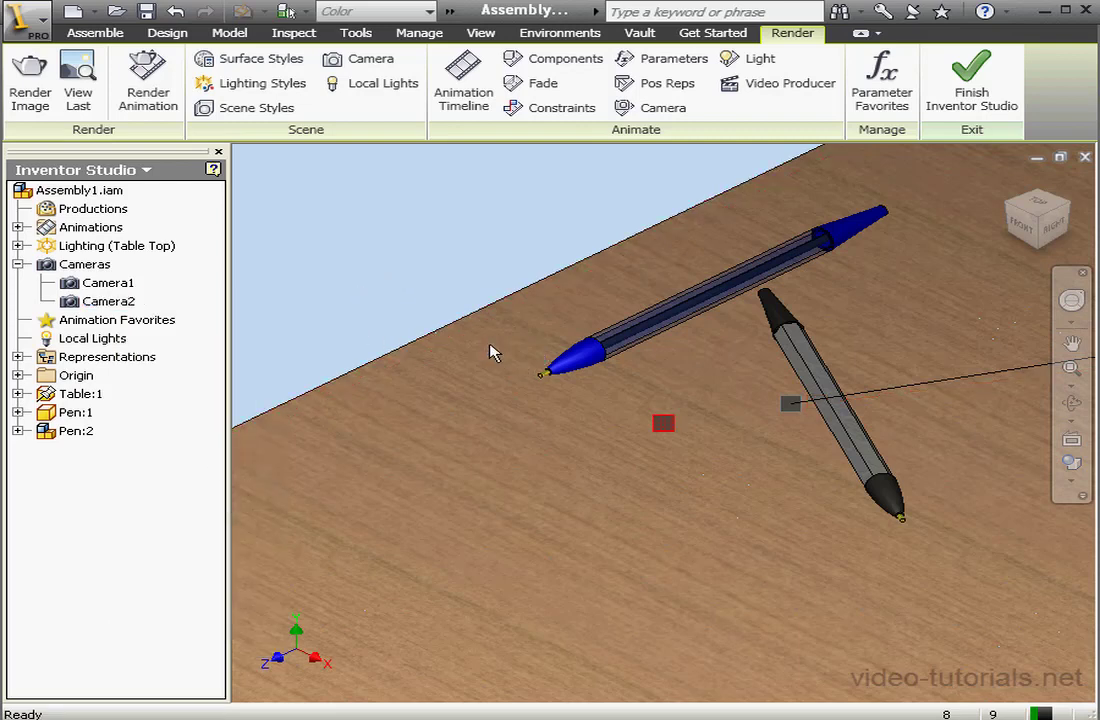
pyautogui.click(108, 300)
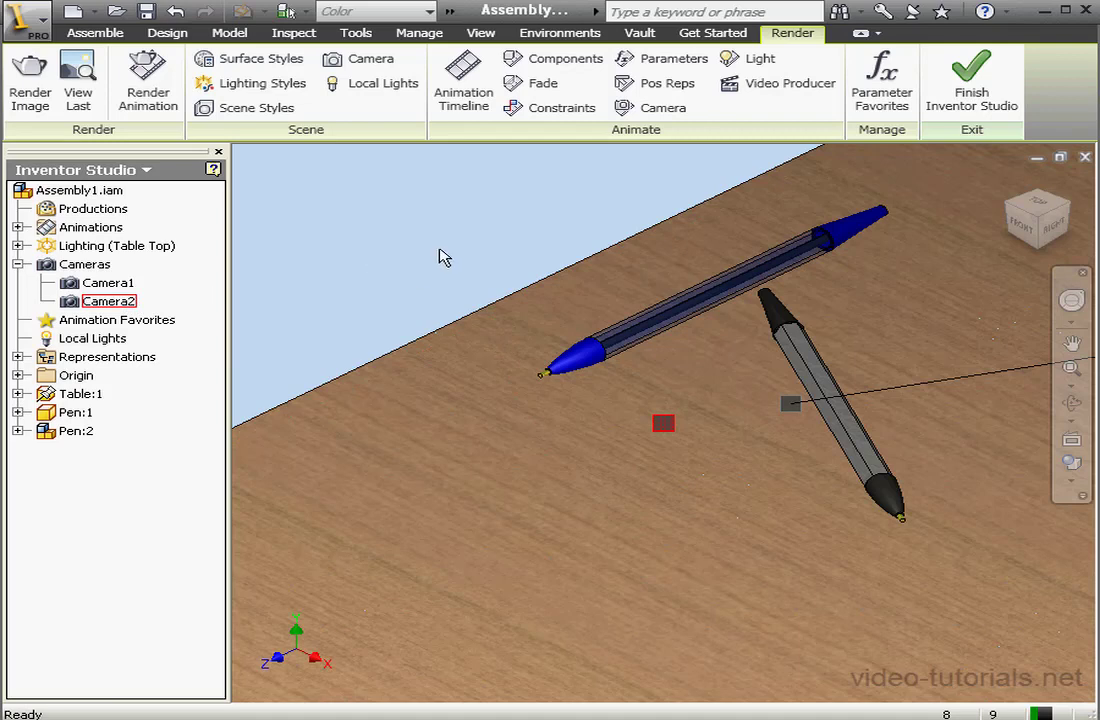
# - Create Camera3 with target and position picked on the pens and table
pyautogui.click(358, 58)
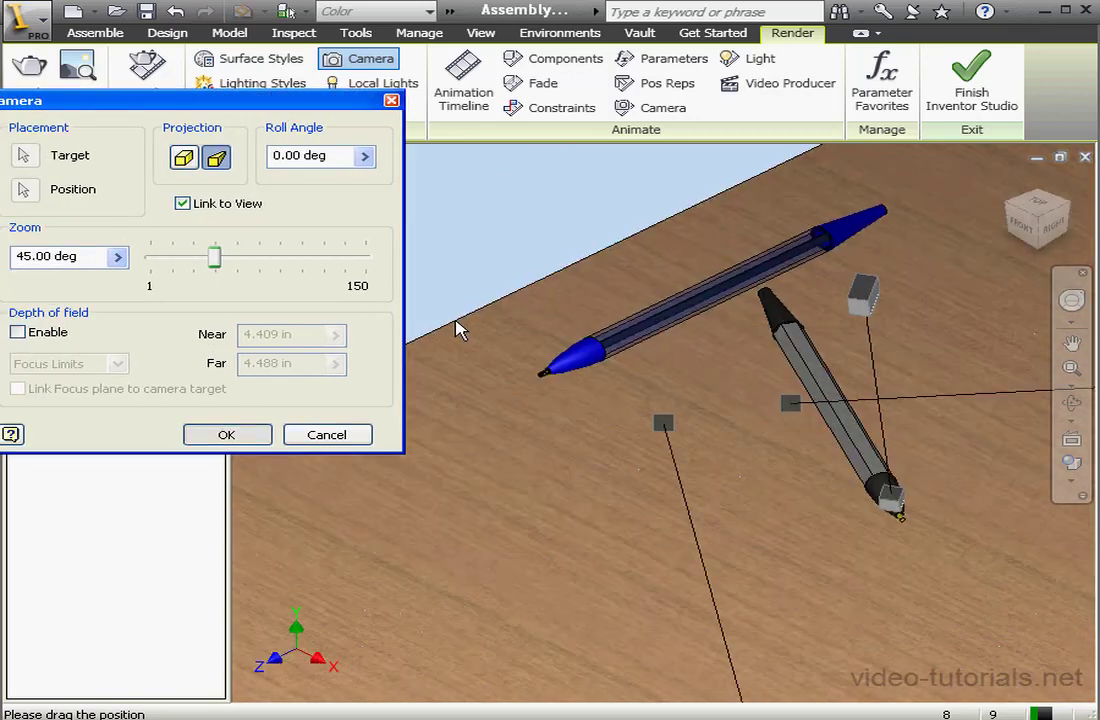
pyautogui.click(226, 434)
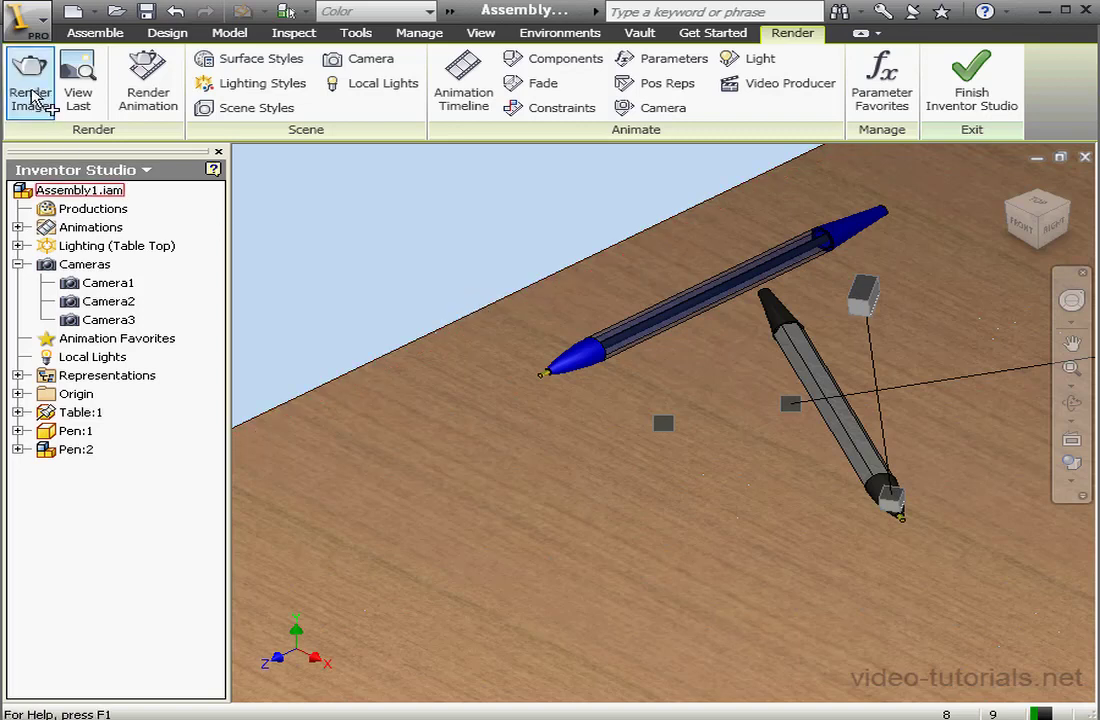
# - Render a 640 by 480 image of the pen assembly through Camera3
pyautogui.click(28, 80)
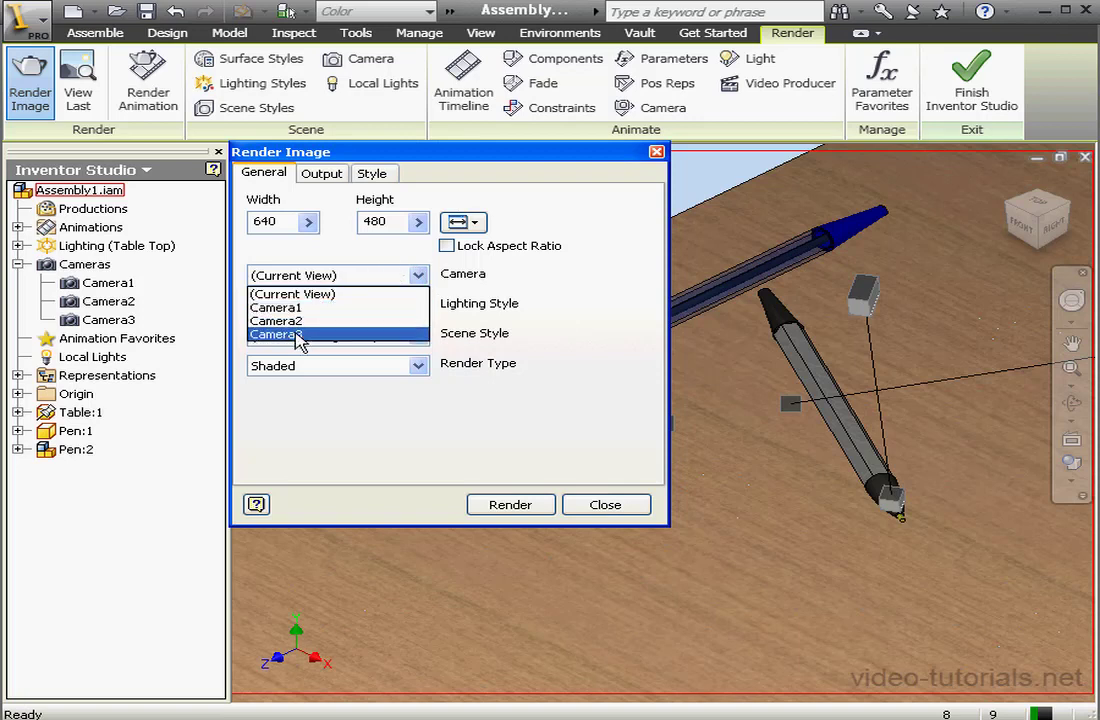
pyautogui.click(280, 334)
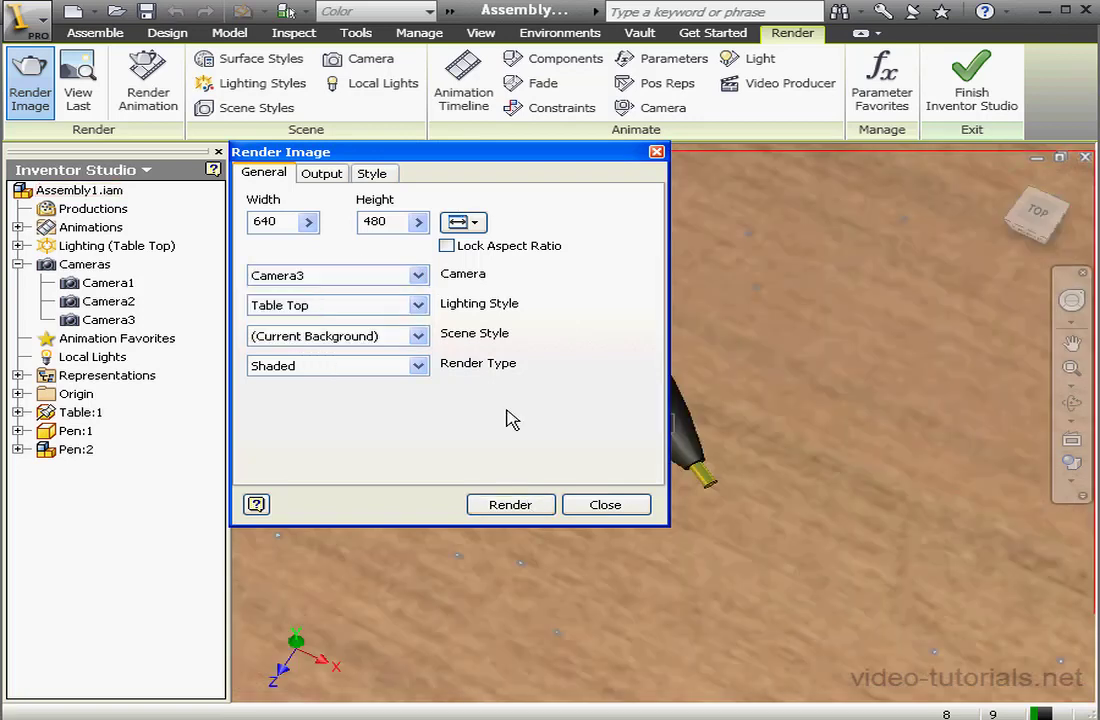
pyautogui.click(512, 504)
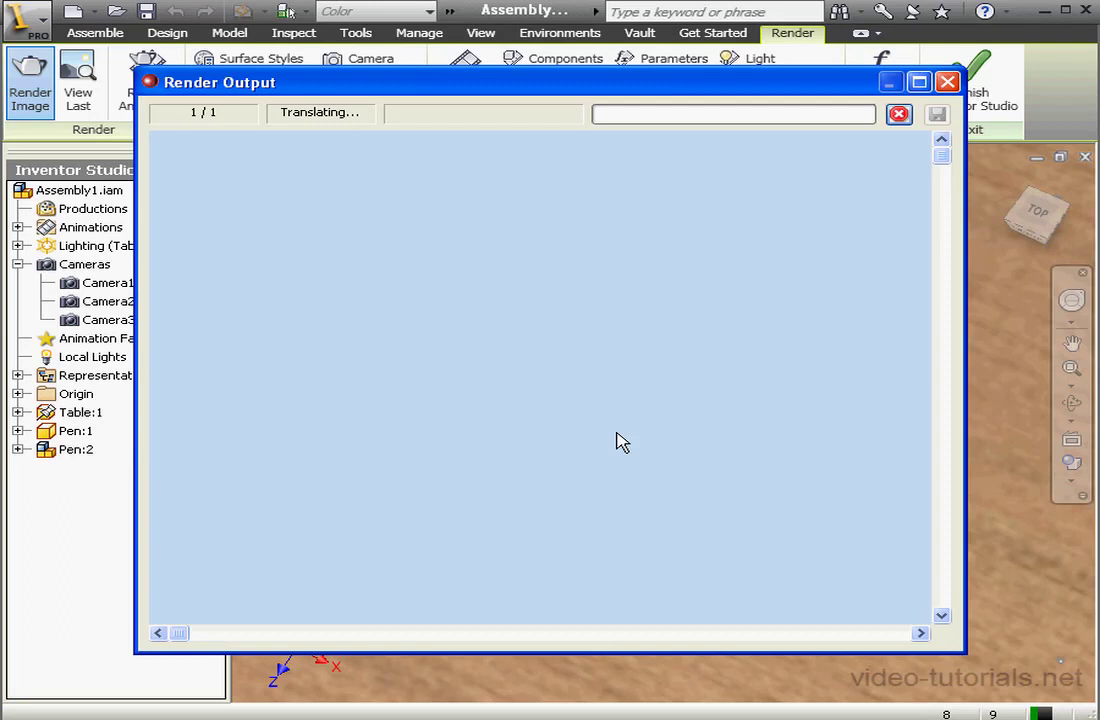